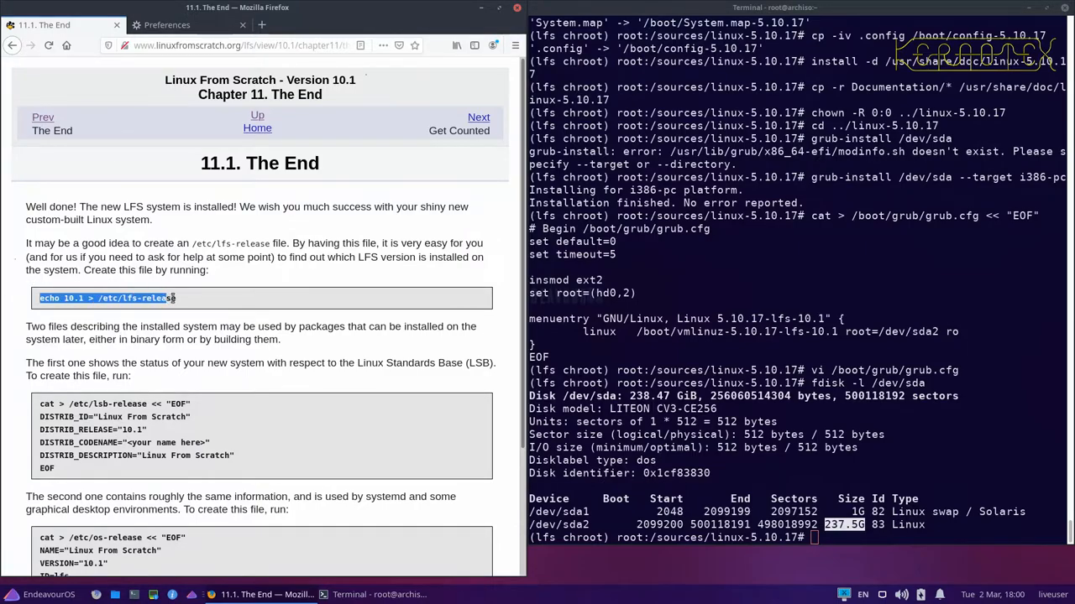
Step: Write version 10.1 into /etc/lfs-release with an echo redirect
type("echo 10.1 > /etc/lfs-release")
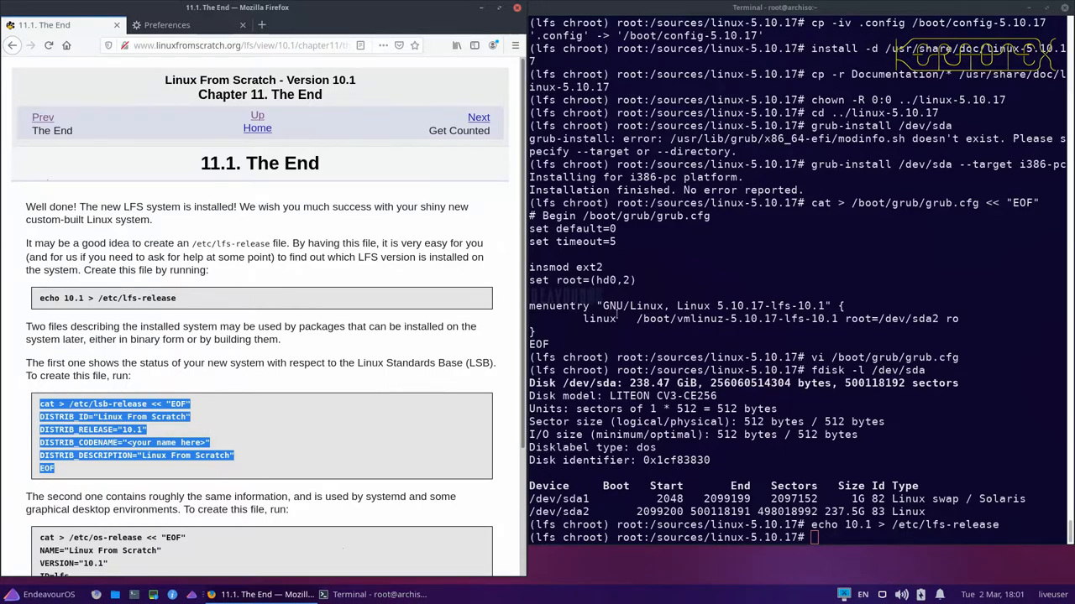
Step: Create /etc/lsb-release via the book's heredoc, then edit DISTRIB_CODENAME to Kernotex in vi
type("cat > /etc/lsb-release << \"EOF\"")
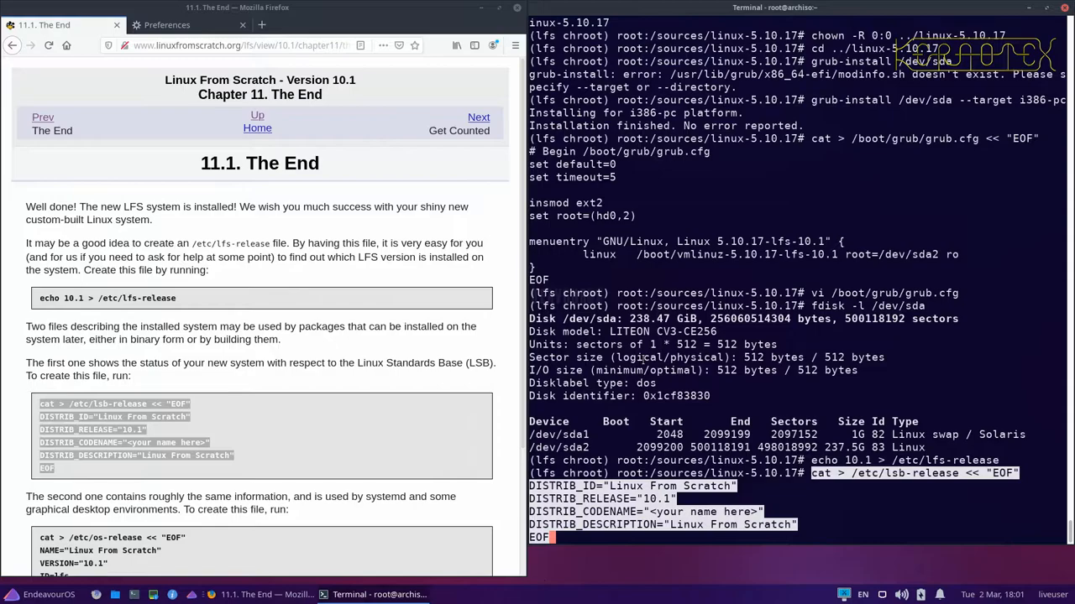
key("Return")
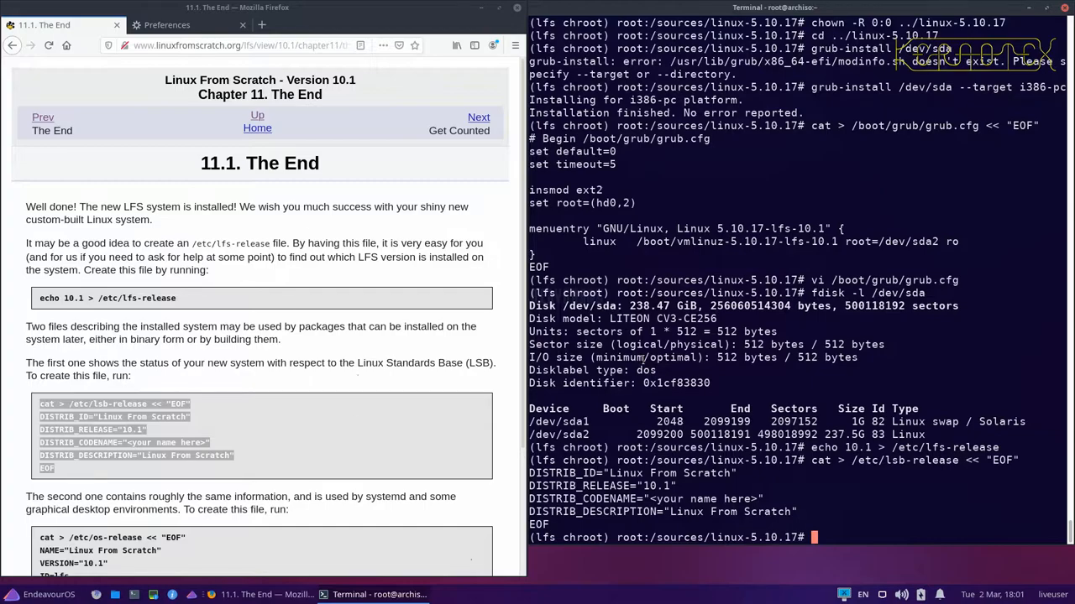
type("vi")
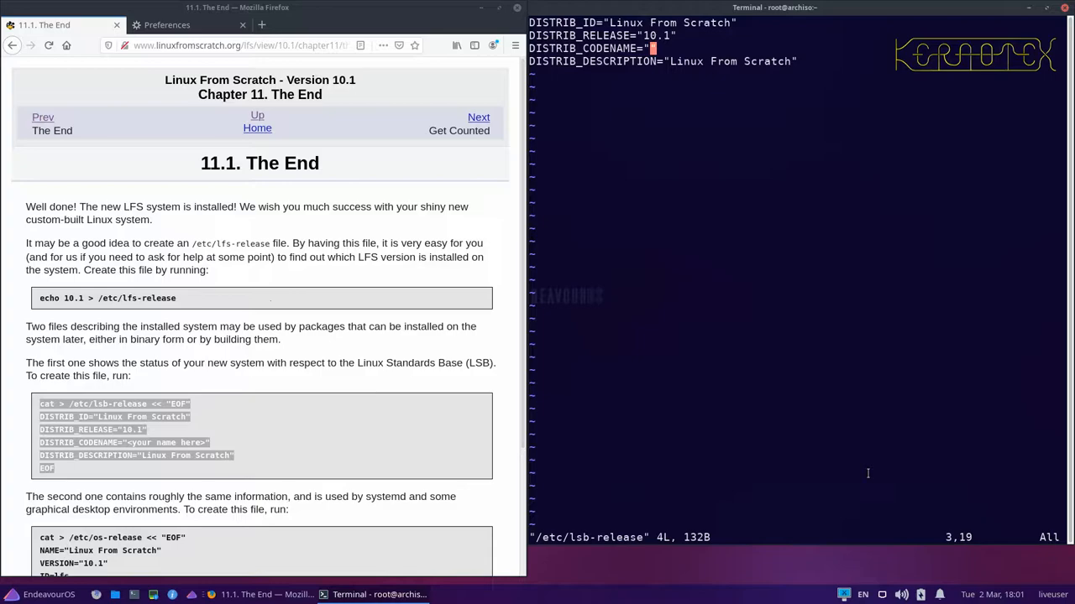
type("Kernotex")
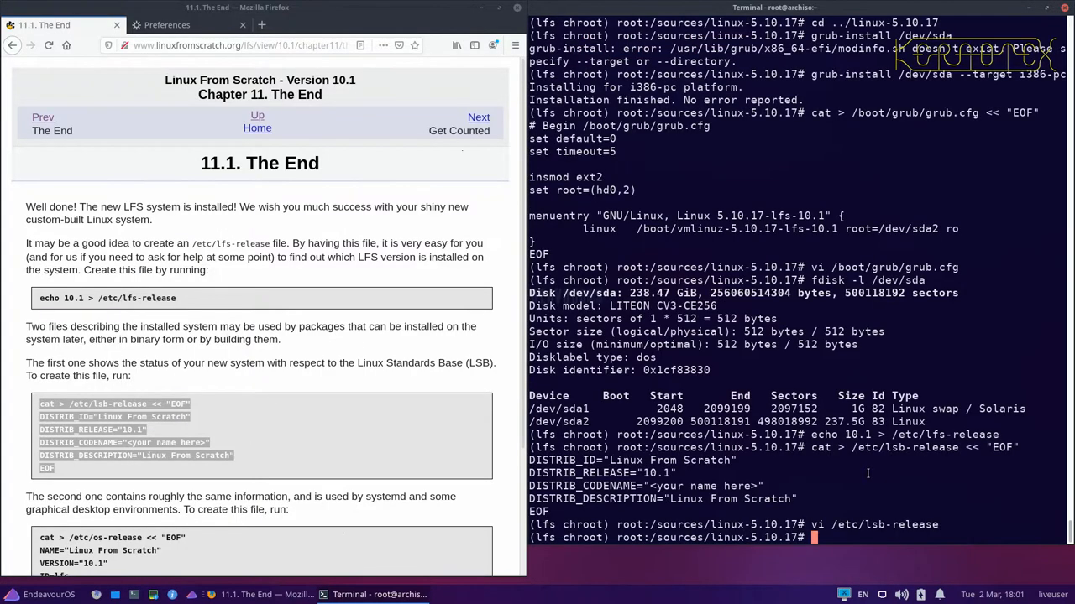
scroll("down", 3)
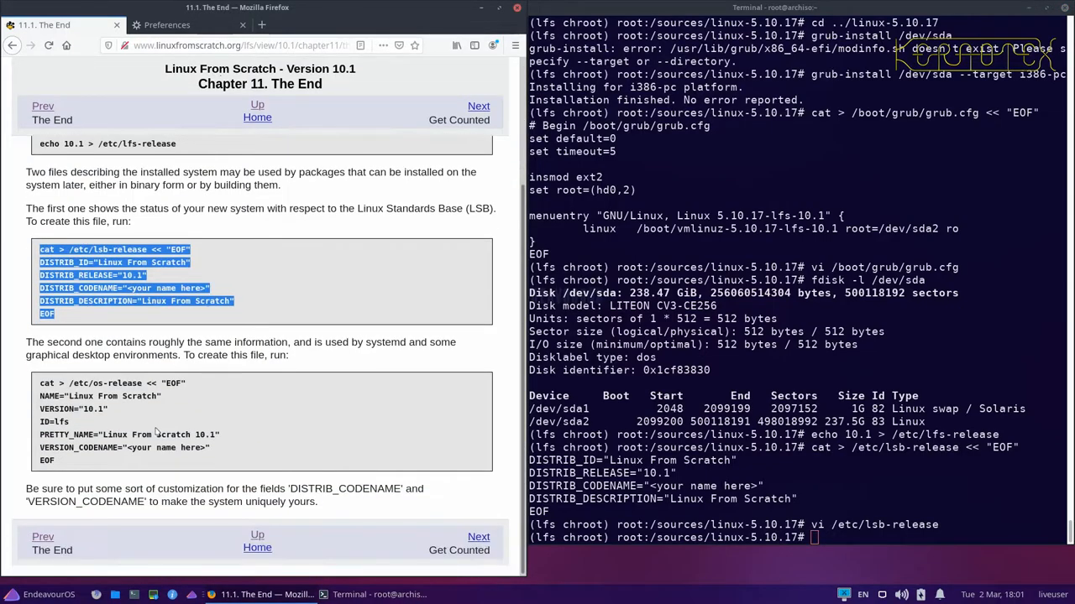
Step: Paste the book's os-release heredoc with VERSION_CODENAME changed to Kernotex
left_click_drag(40, 383, 104, 410)
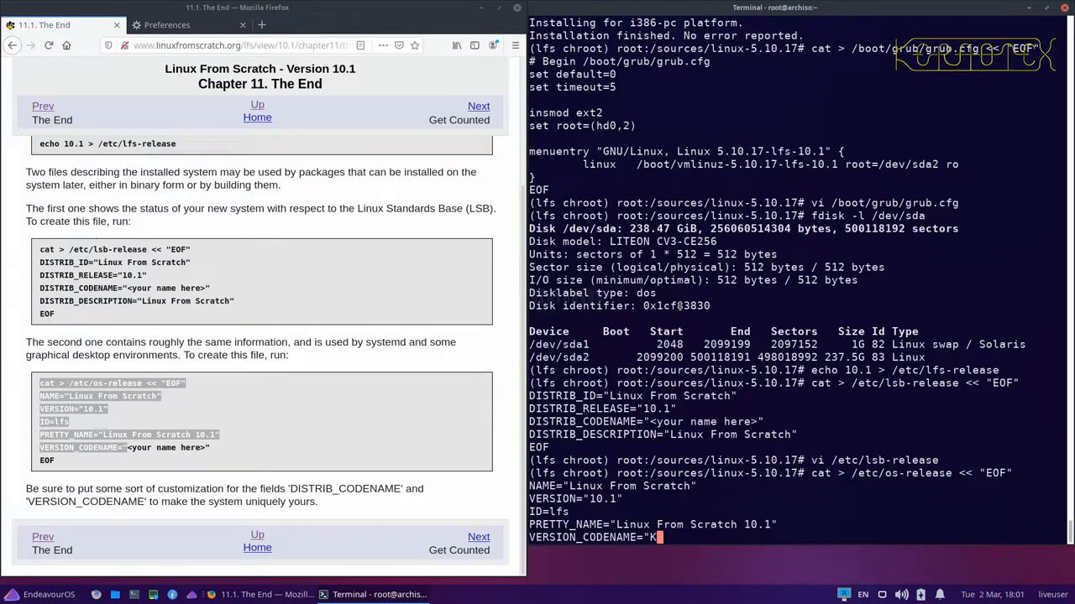
type("ernotex\"")
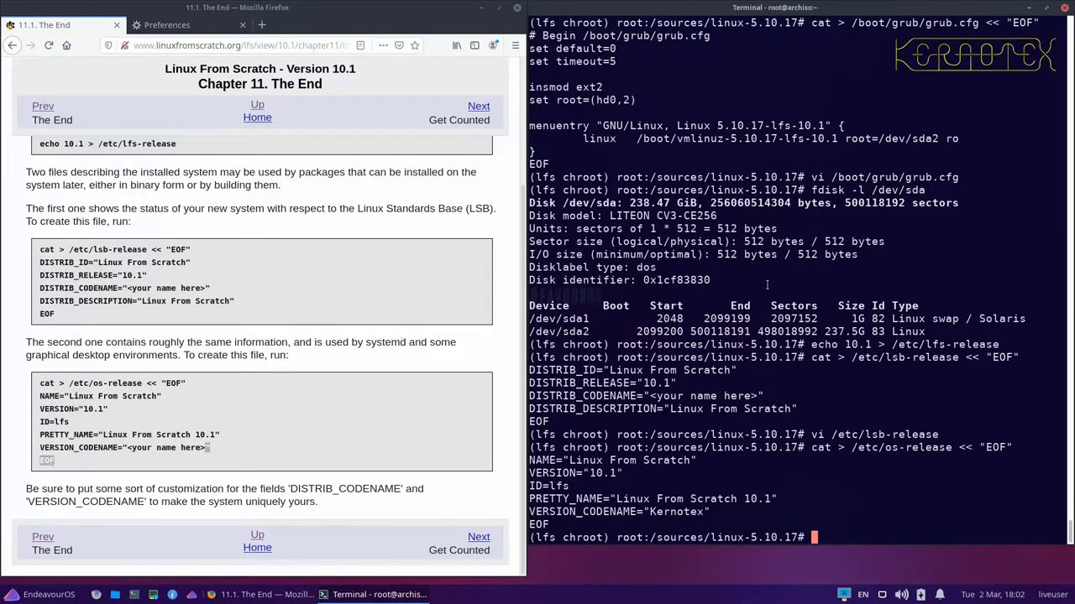
Step: Cat lfs-release, lsb-release and os-release to verify 10.1 and Kernotex
type("cat /etc/")
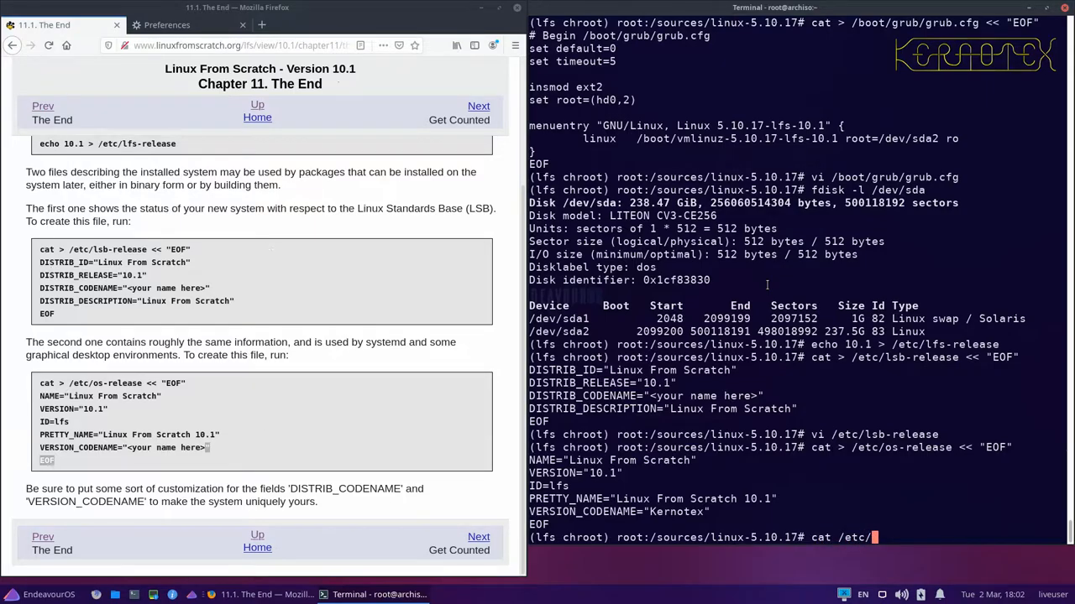
key("Return")
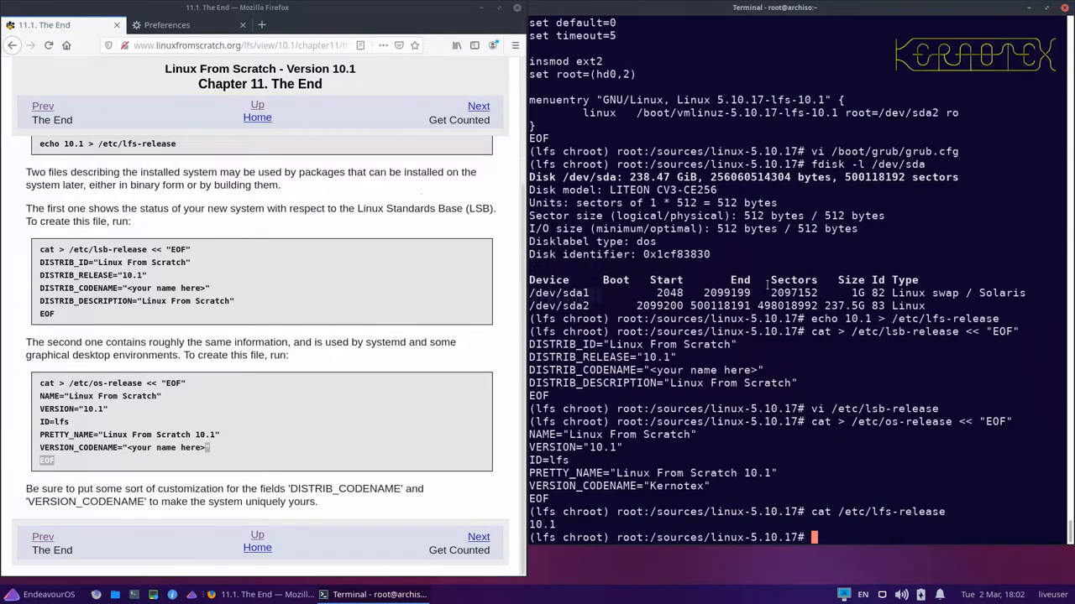
type("cat /etc/lfs-release")
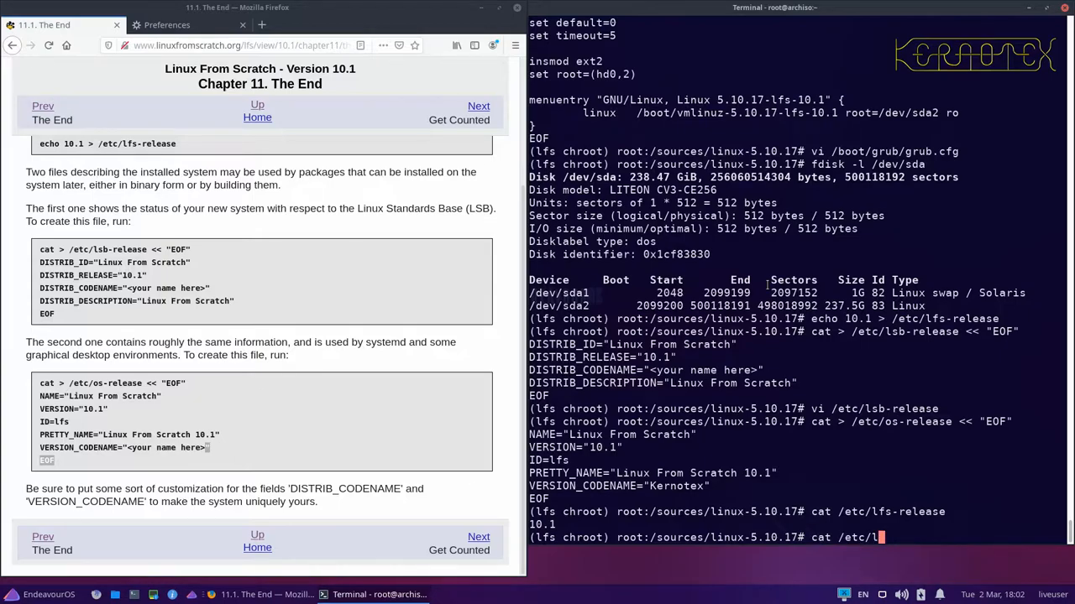
key("Return")
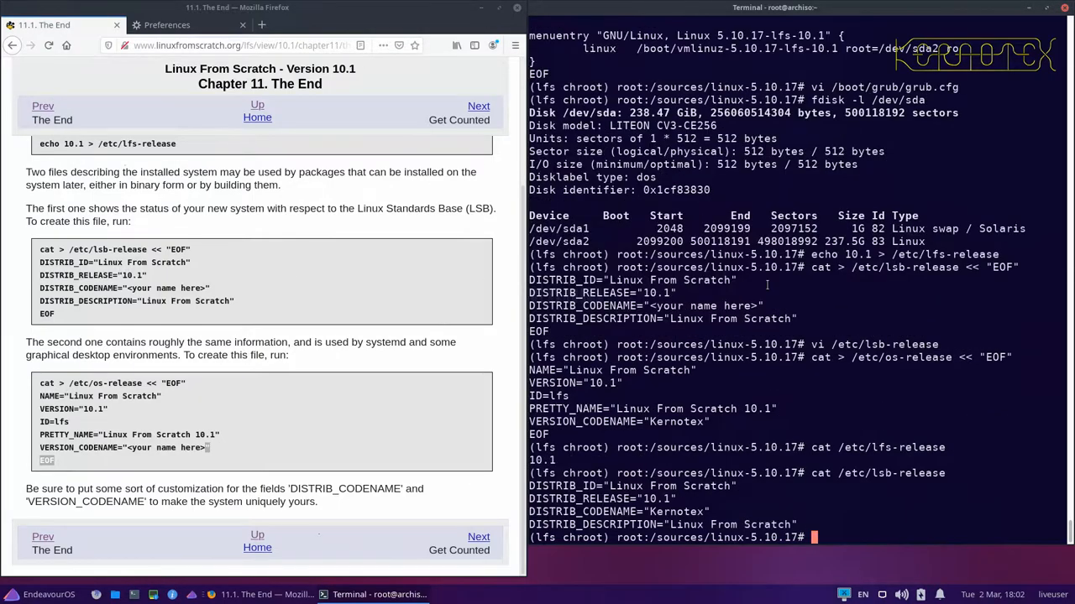
type("cat /etc/lsb-release")
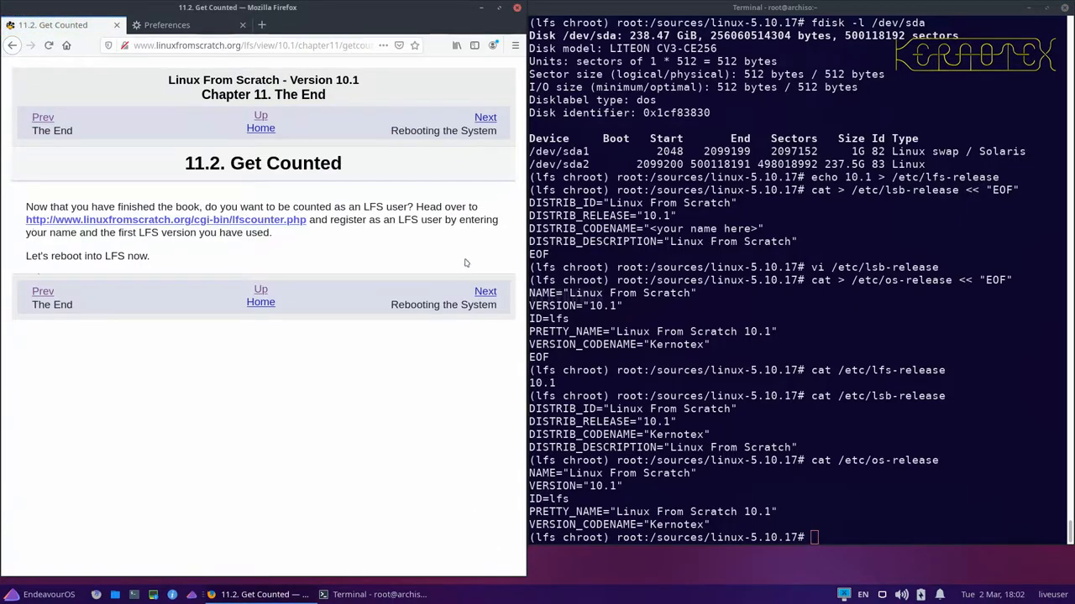
mouse_move(485, 292)
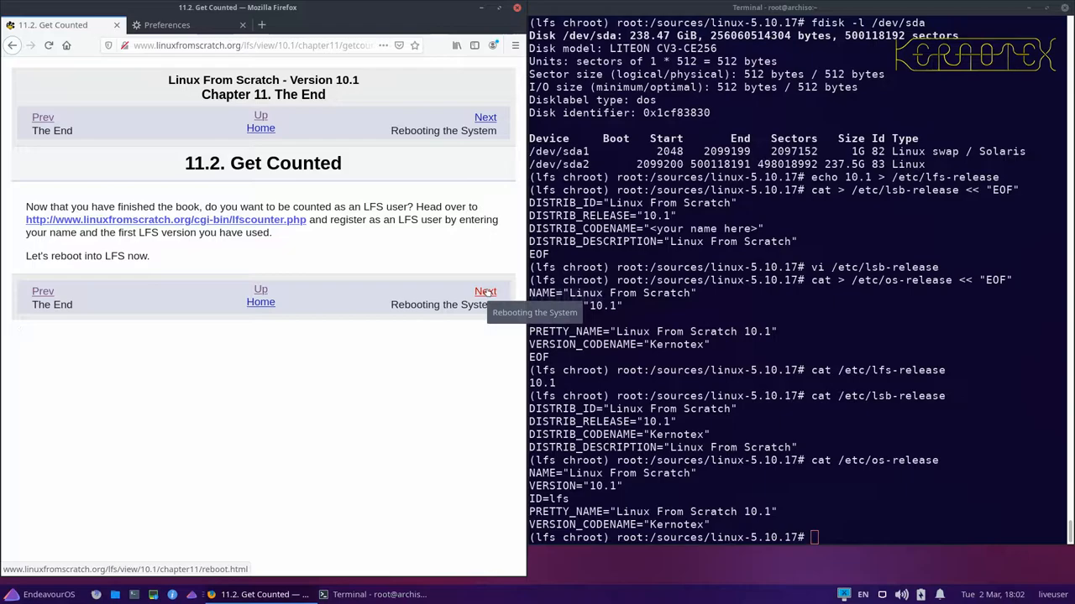
mouse_move(316, 241)
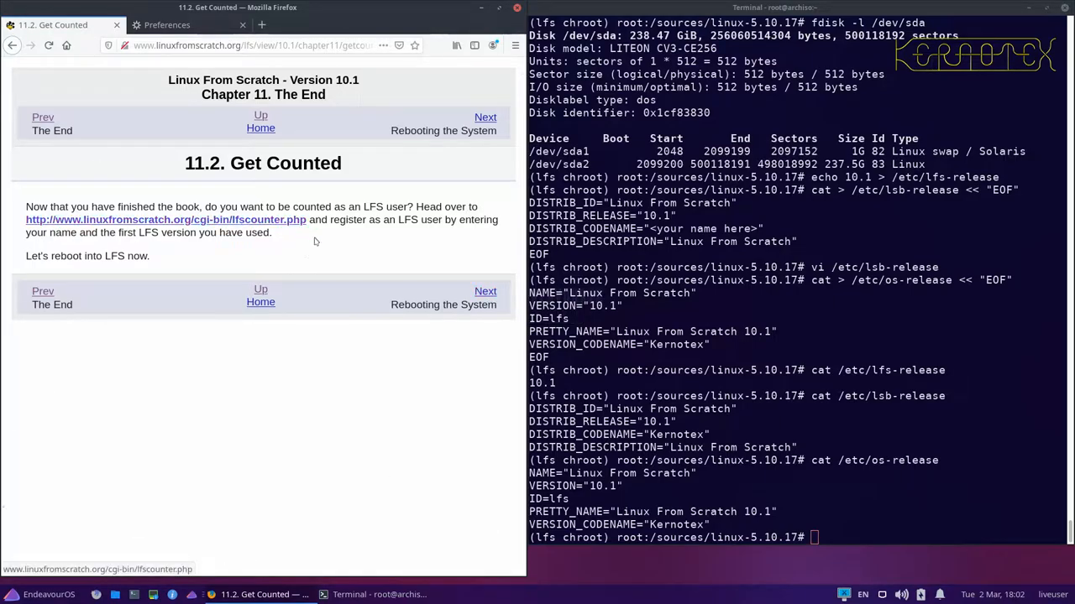
mouse_move(428, 260)
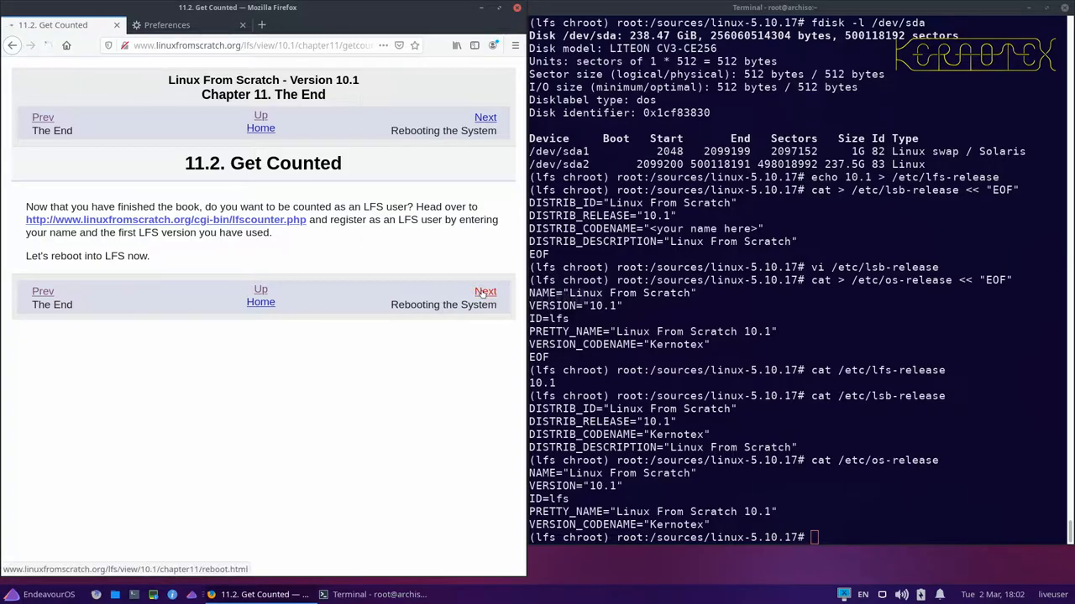
Step: Move to the Rebooting the System page and scroll to the logout, umount and shutdown commands
left_click(486, 291)
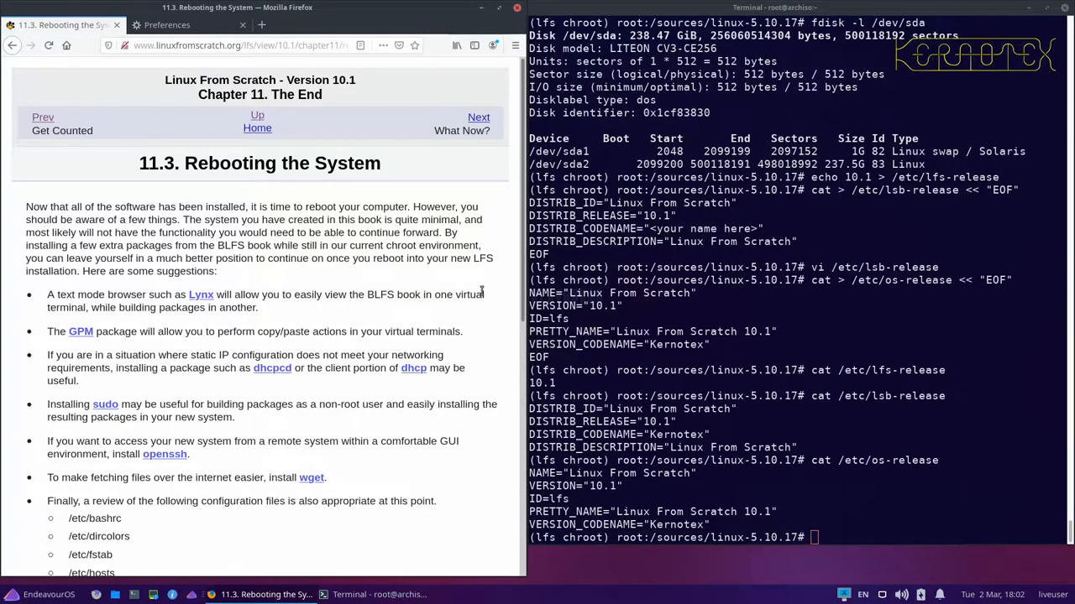
mouse_move(450, 294)
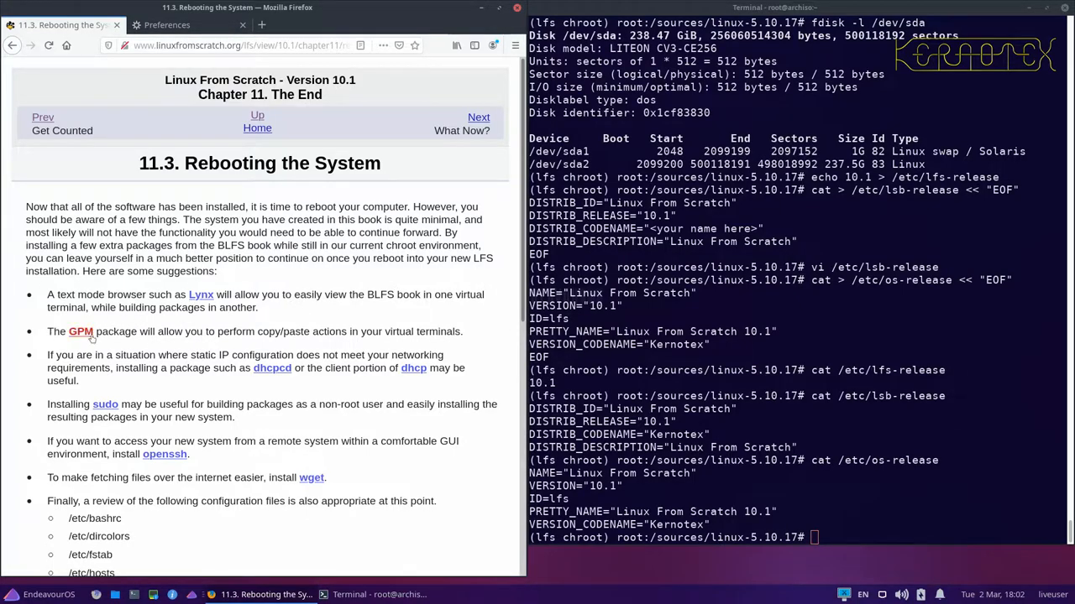
mouse_move(366, 305)
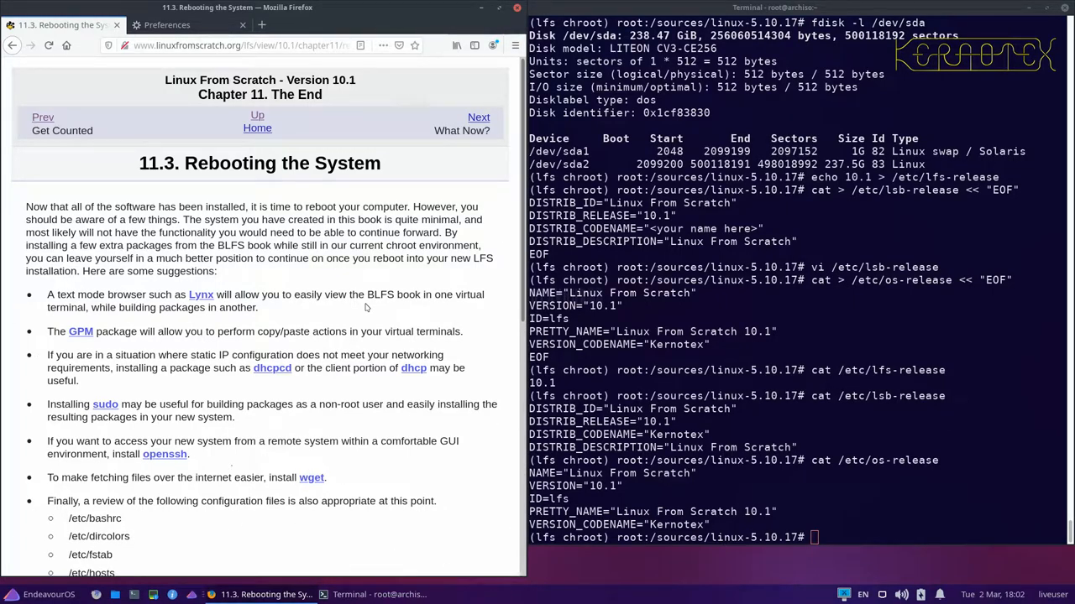
mouse_move(292, 328)
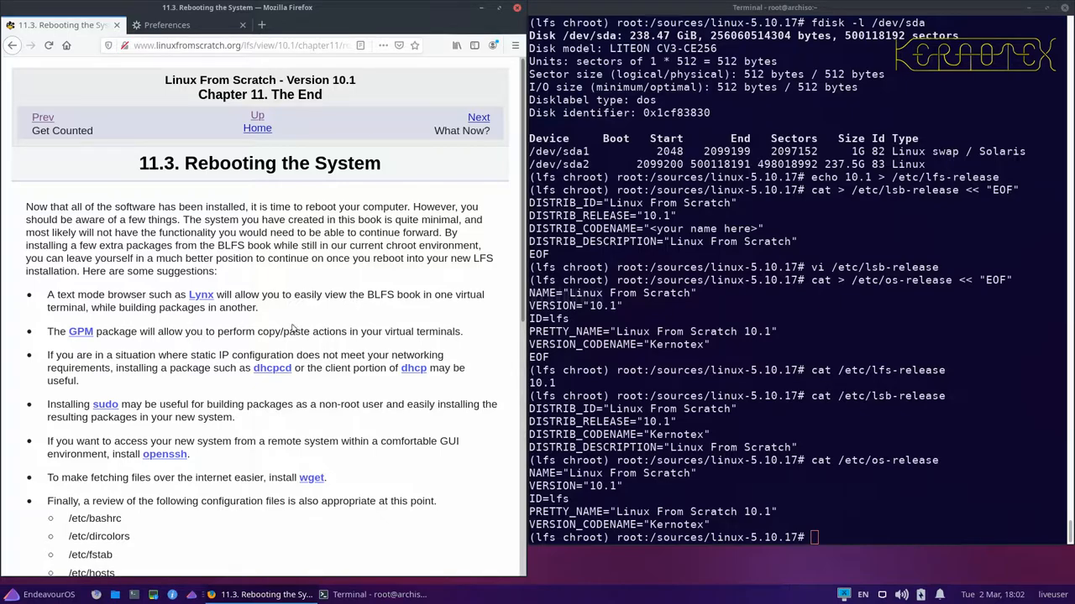
mouse_move(202, 296)
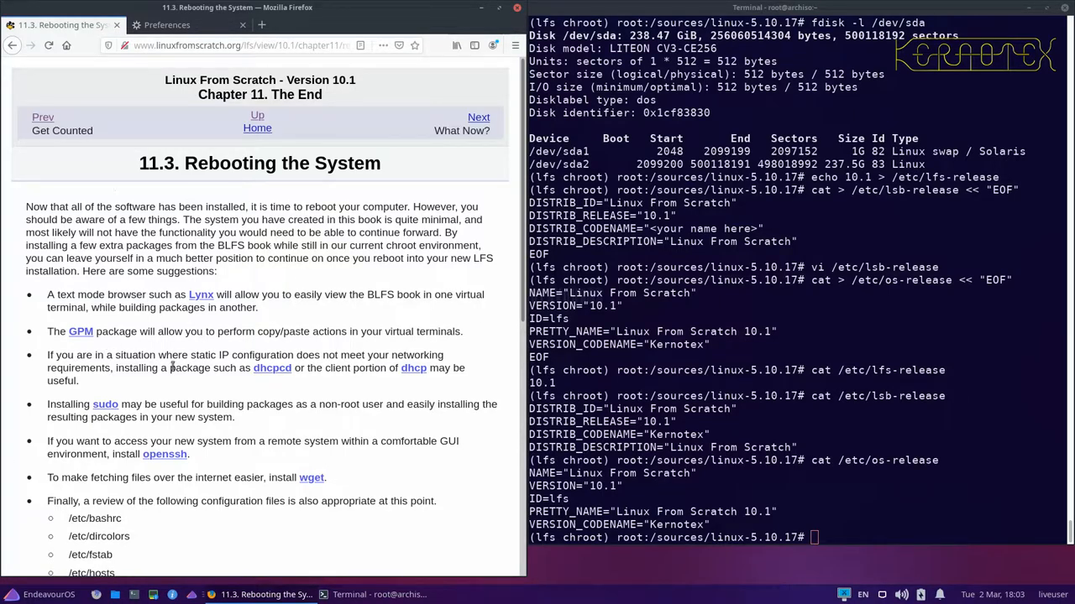
mouse_move(413, 368)
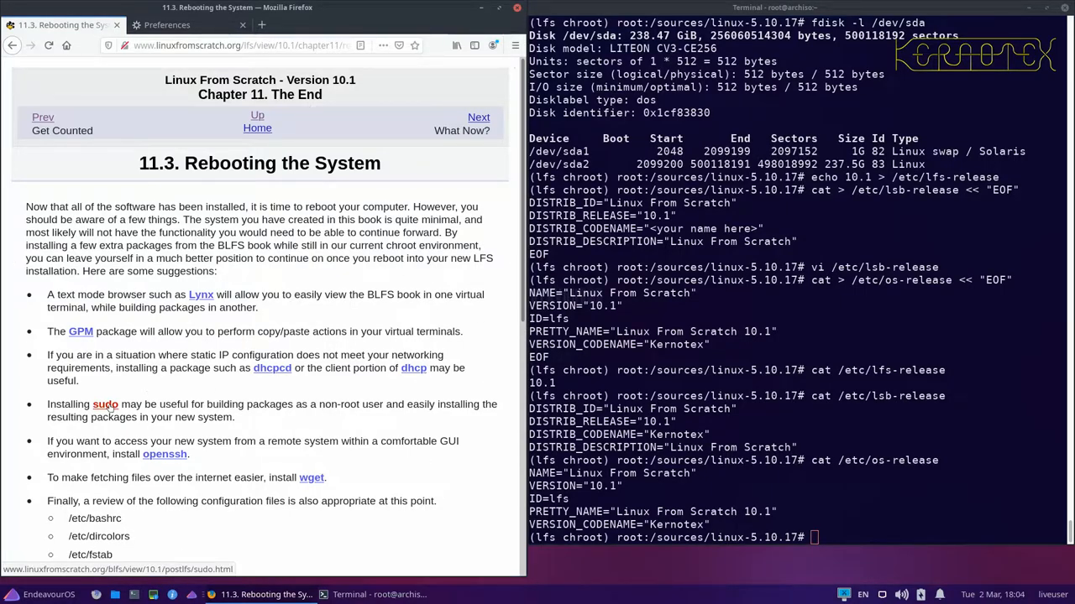
mouse_move(164, 453)
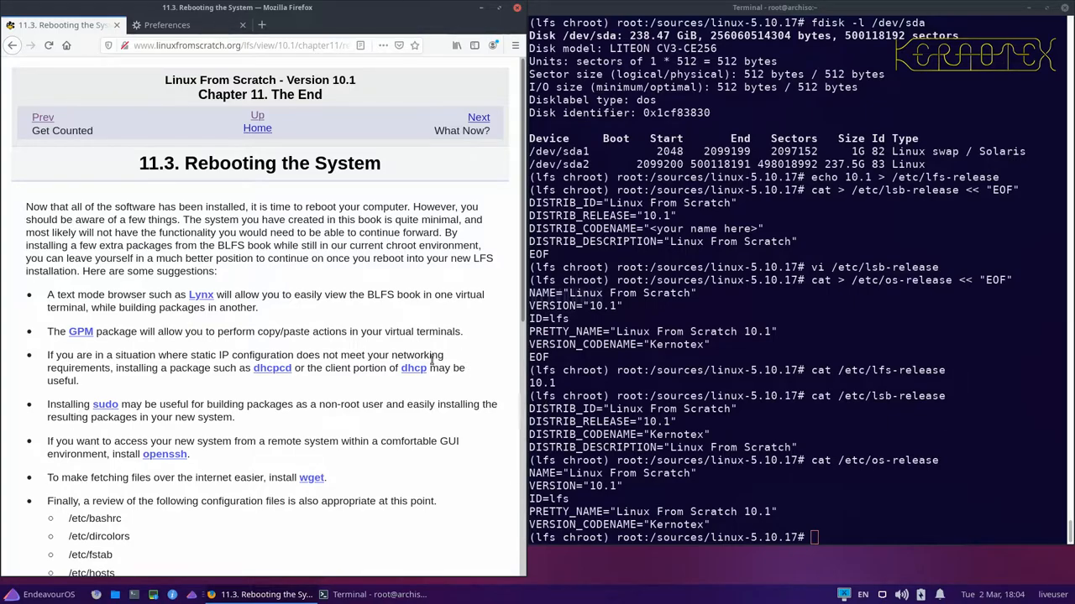
scroll("down", 3)
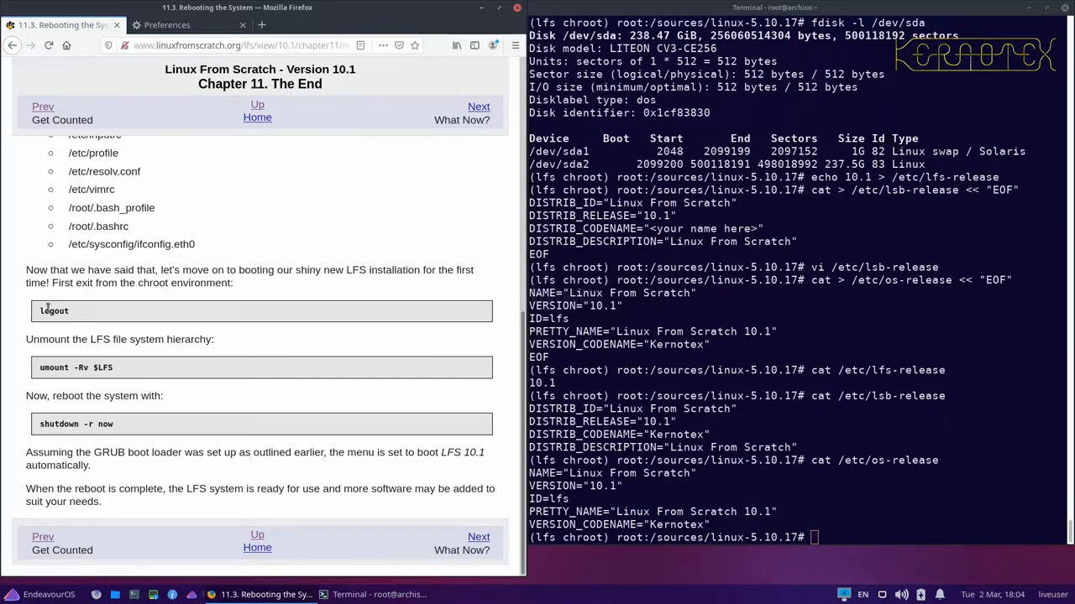
Step: Log out of the chroot and run umount -Rv $LFS copied from the book
type("logout")
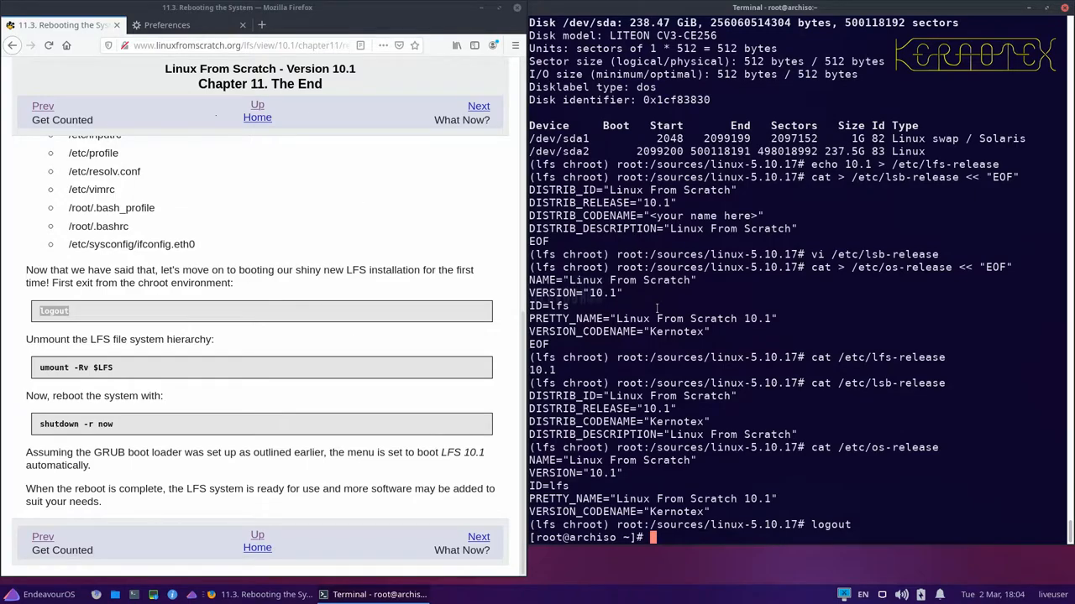
double_click(76, 367)
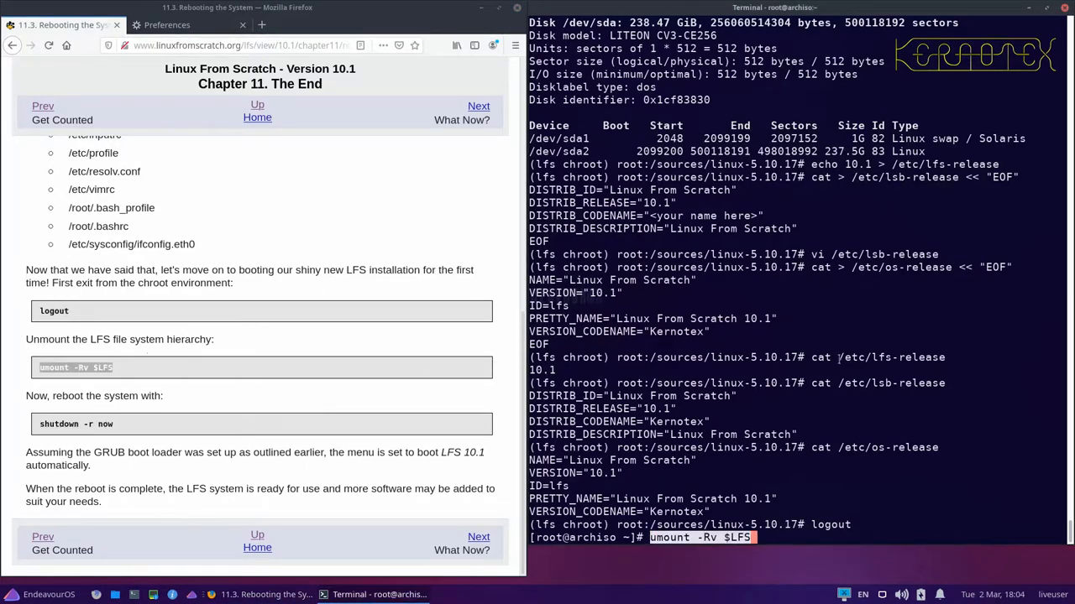
key("Return")
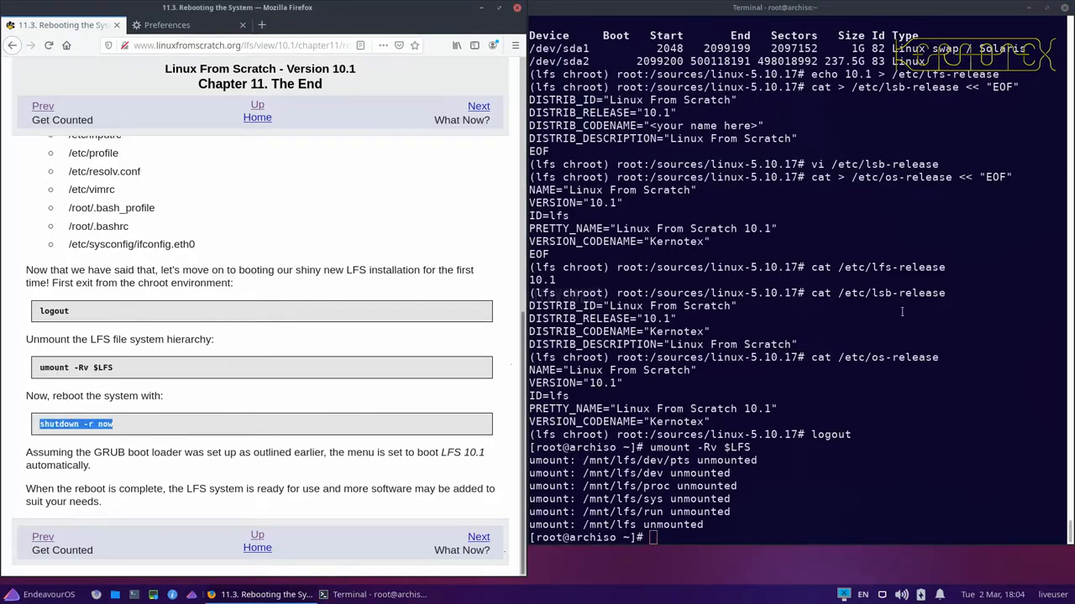
type("shutdown -r now")
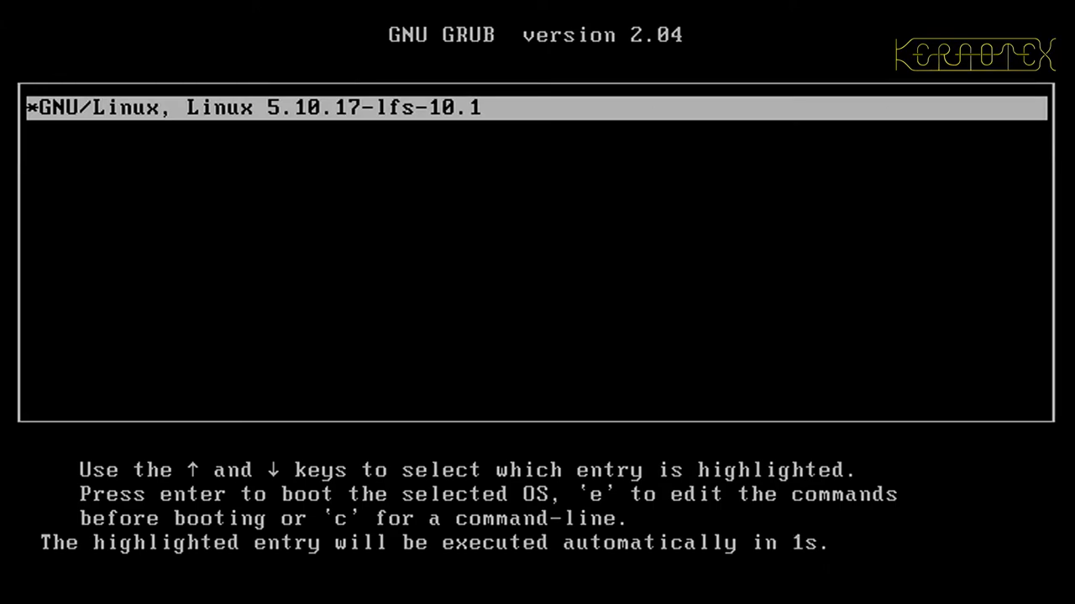
Step: Boot the GNU/Linux 5.10.17-lfs-10.1 GRUB entry to reach the lfs10-1 login prompt
key("enter")
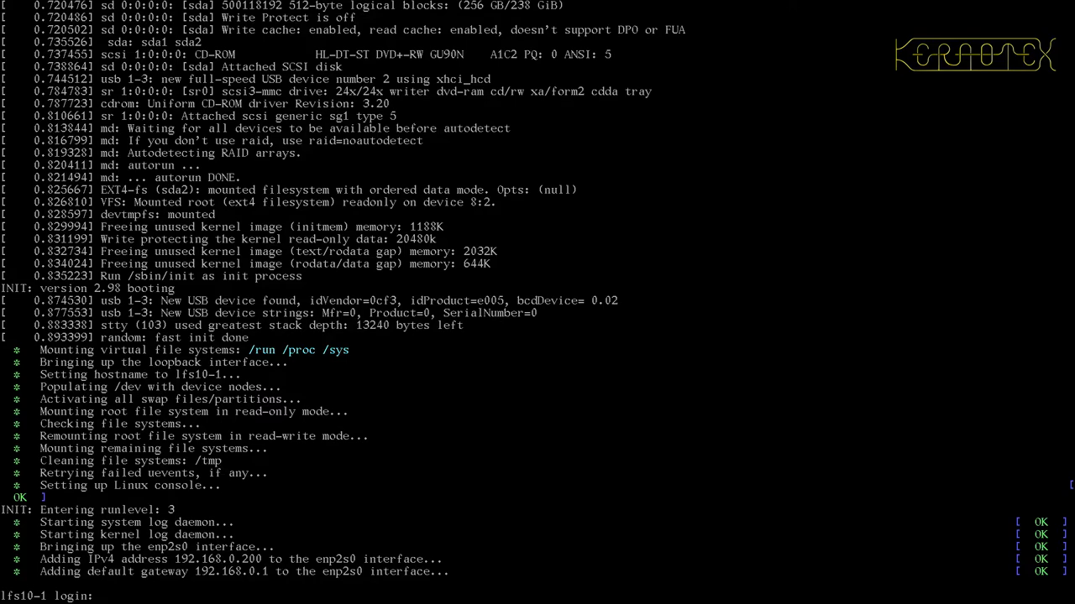
Step: Log in as root and run uname -a, reporting Linux lfs10-1 5.10.17 x86_64
type("root")
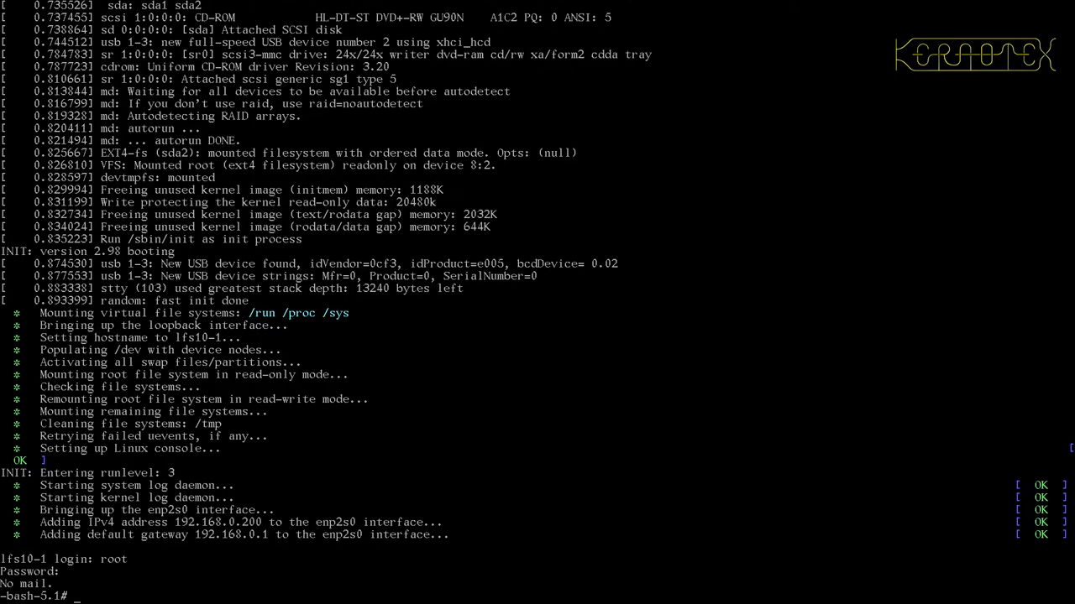
type("uname -a")
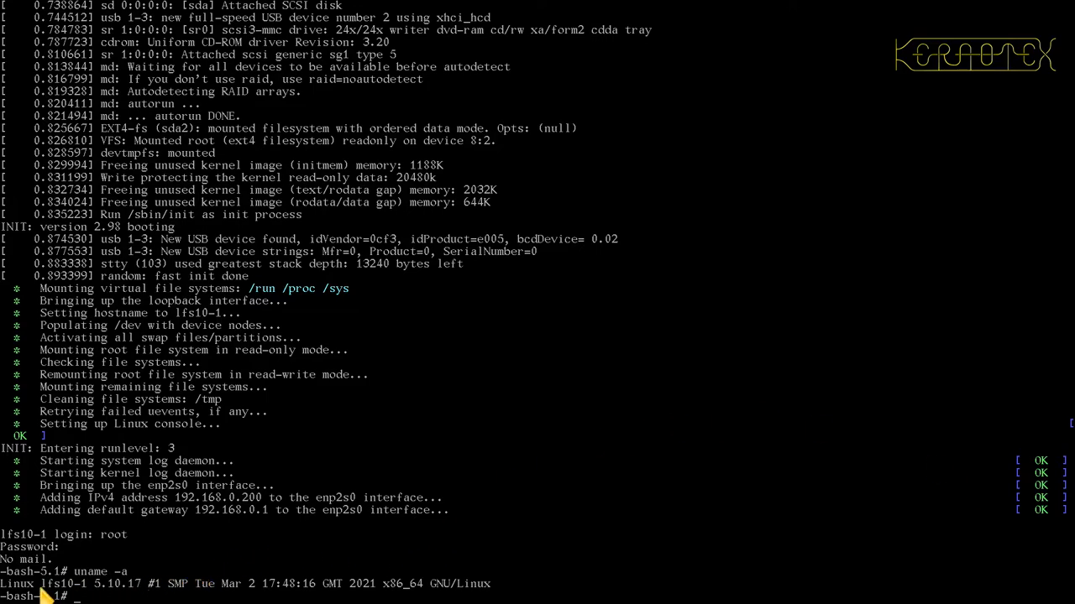
mouse_move(64, 596)
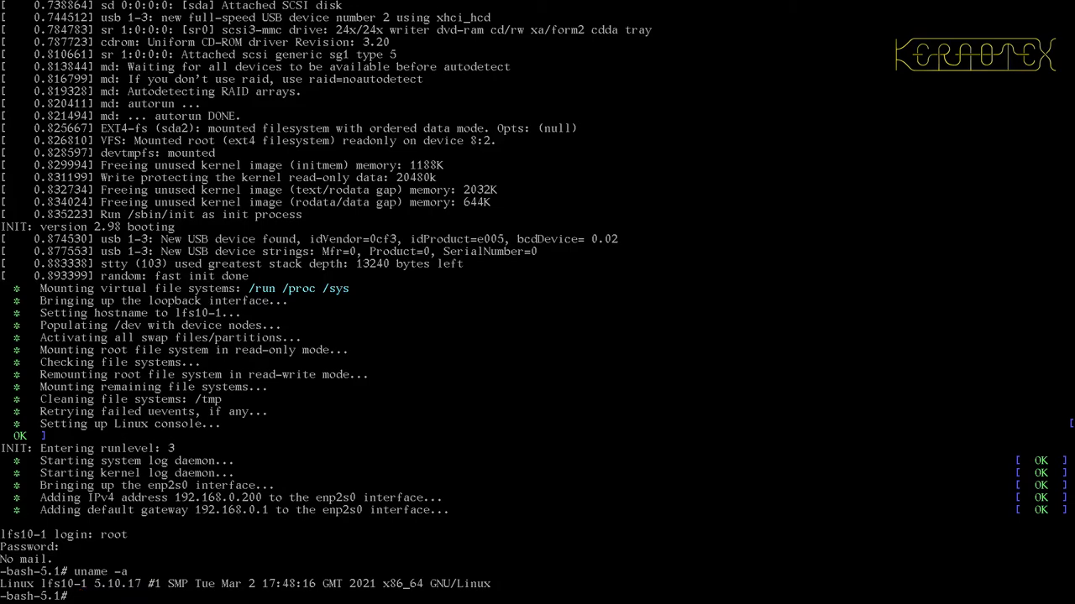
Step: Run hostname (lfs10-1) and cat the lfs-, lsb- and os-release files showing 10.1 and Kernotex
type("hostname")
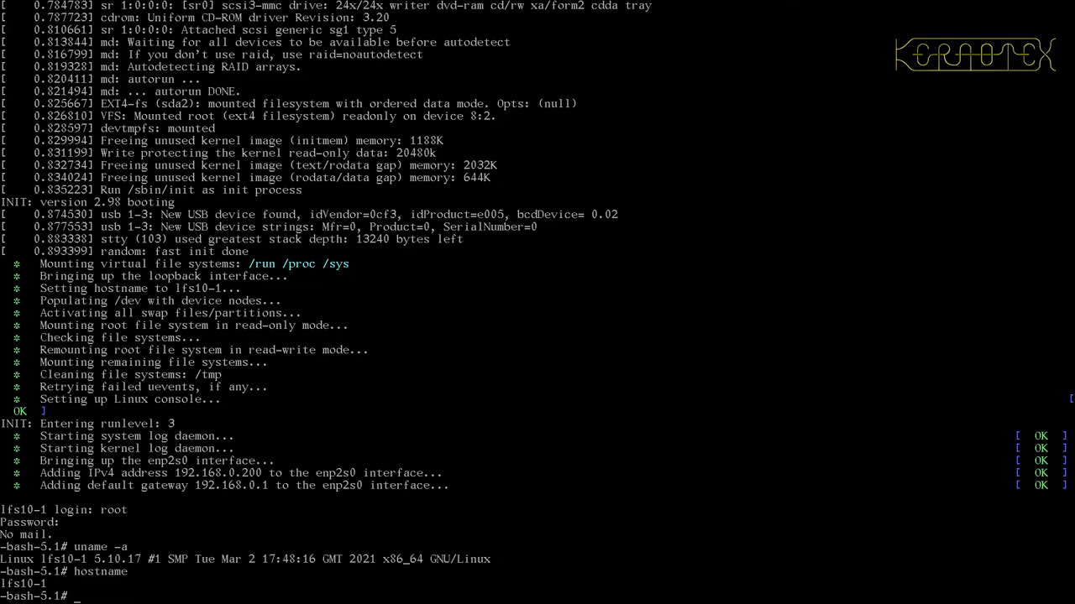
mouse_move(110, 573)
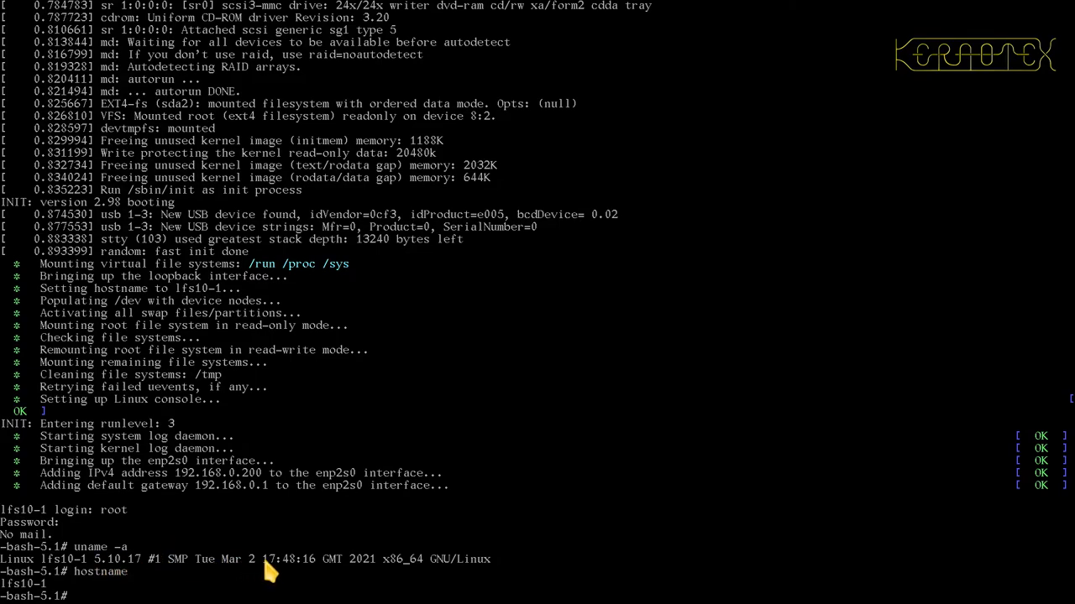
mouse_move(376, 568)
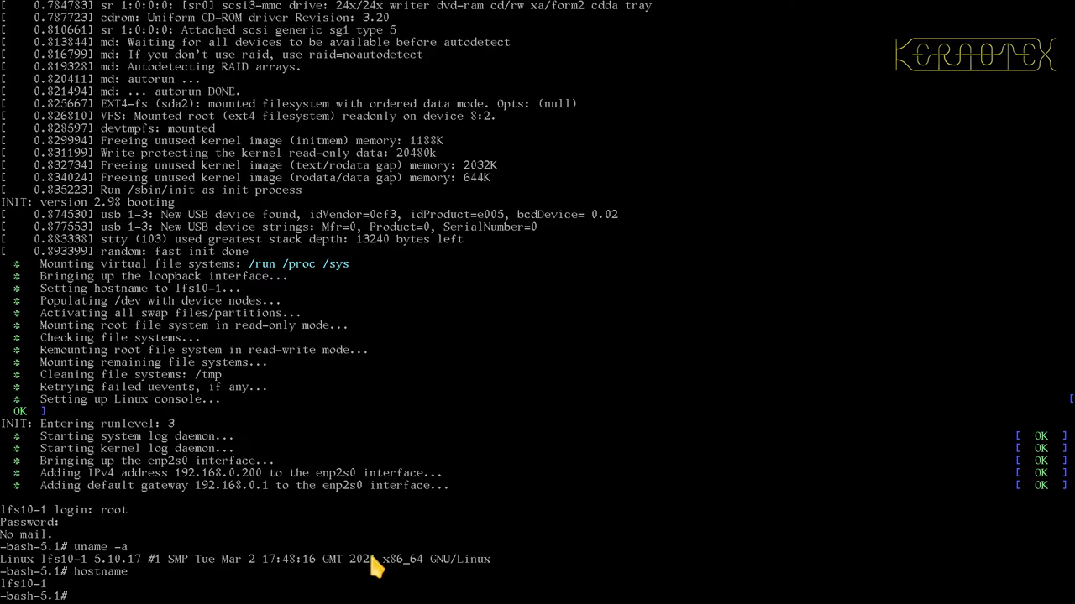
mouse_move(445, 574)
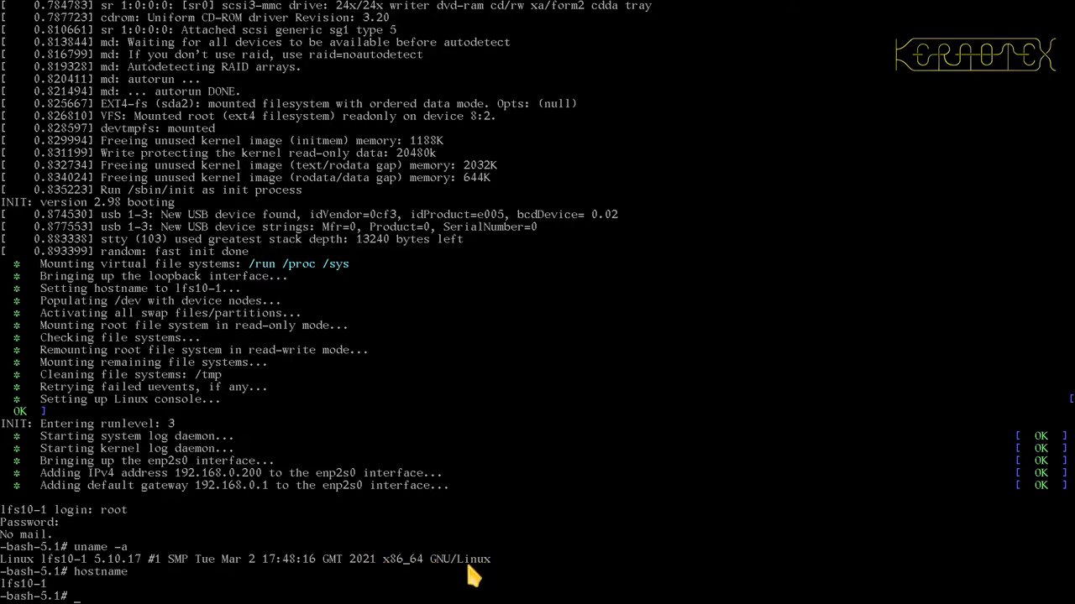
type("cat /etc/")
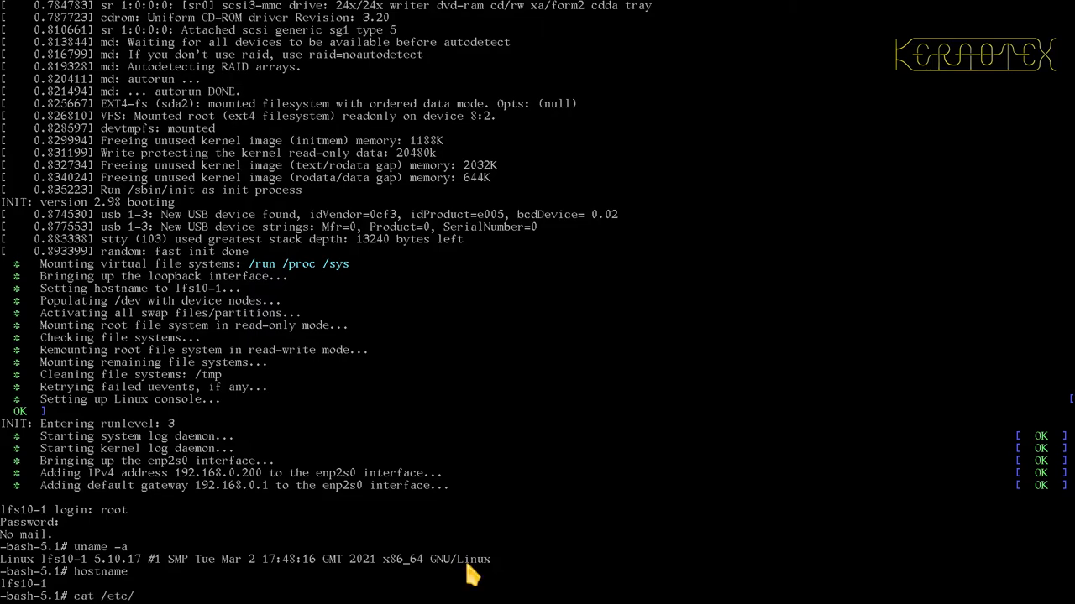
type("lfs-release")
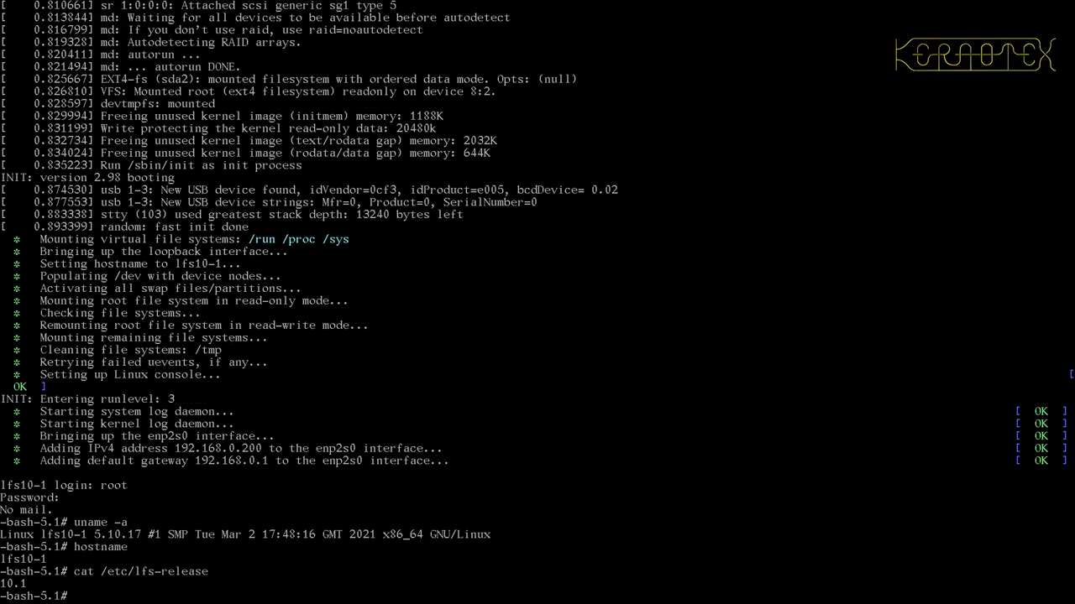
type("cat /etc/lfs-release")
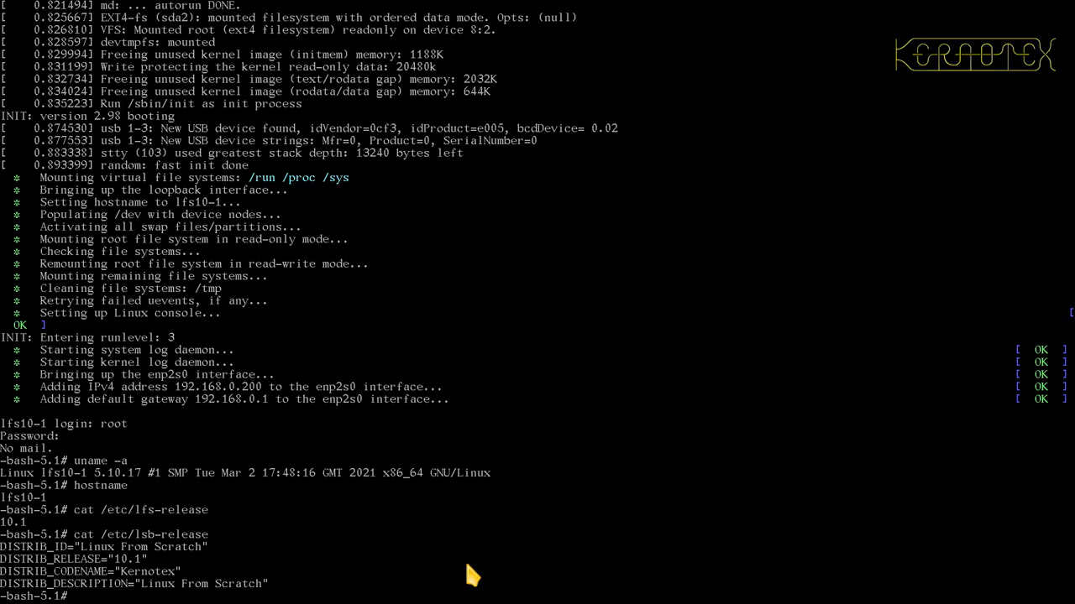
type("cat /etc/lsb-")
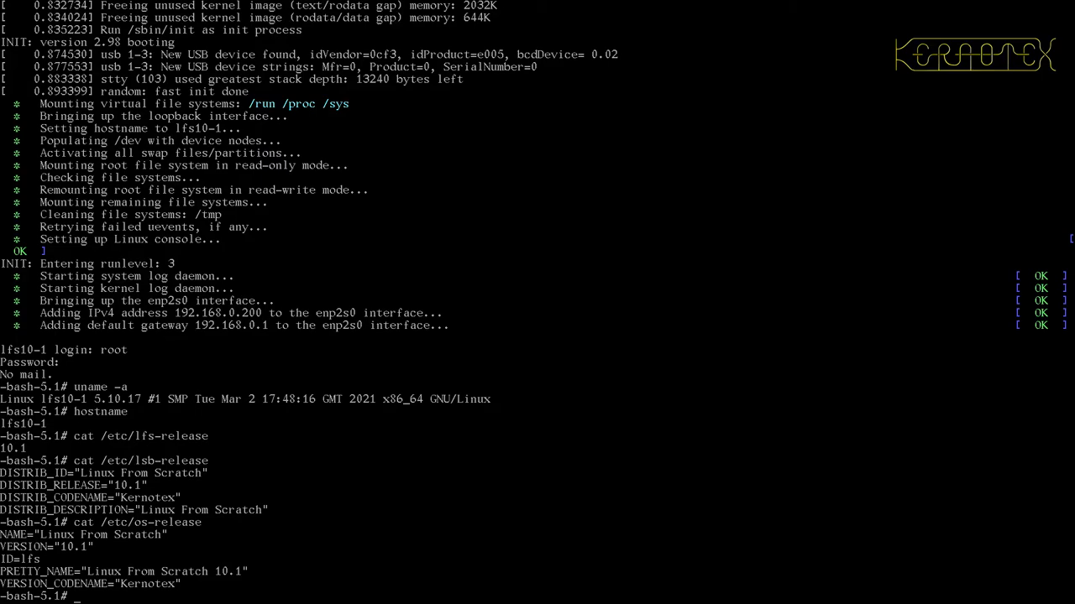
mouse_move(472, 580)
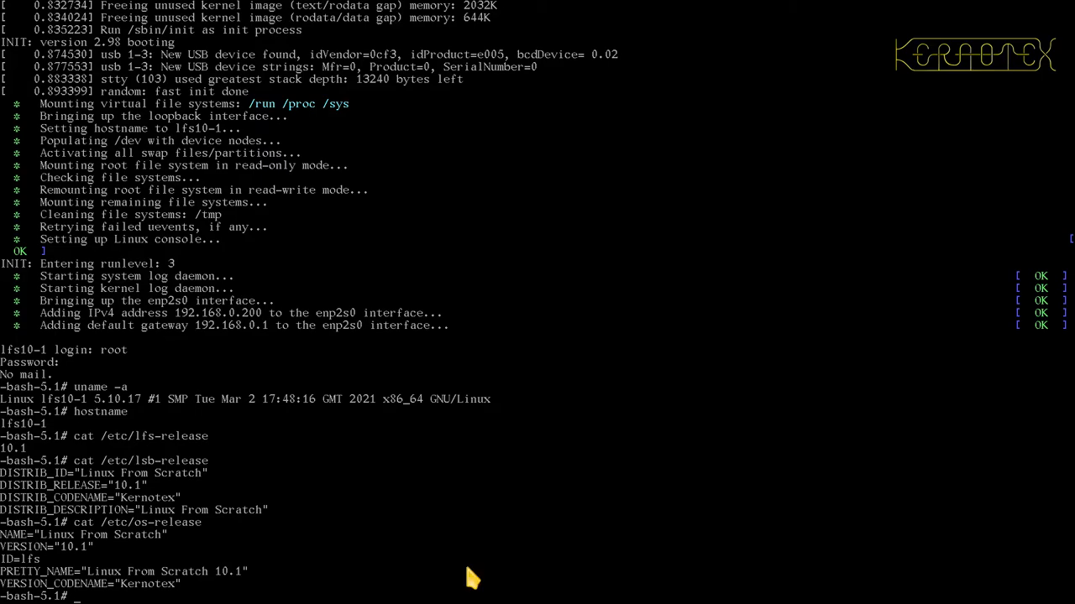
mouse_move(763, 536)
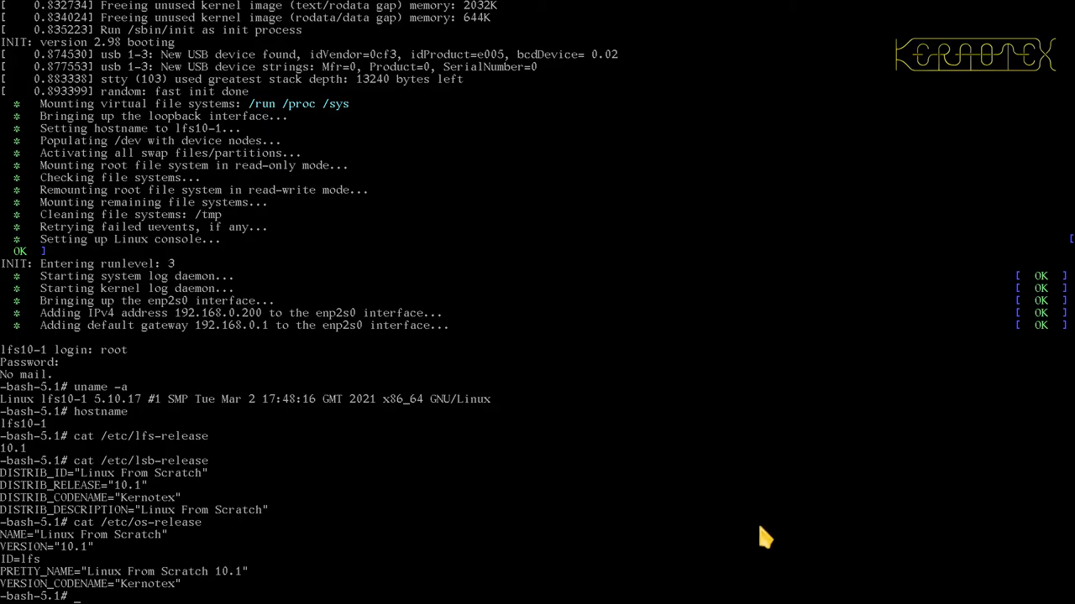